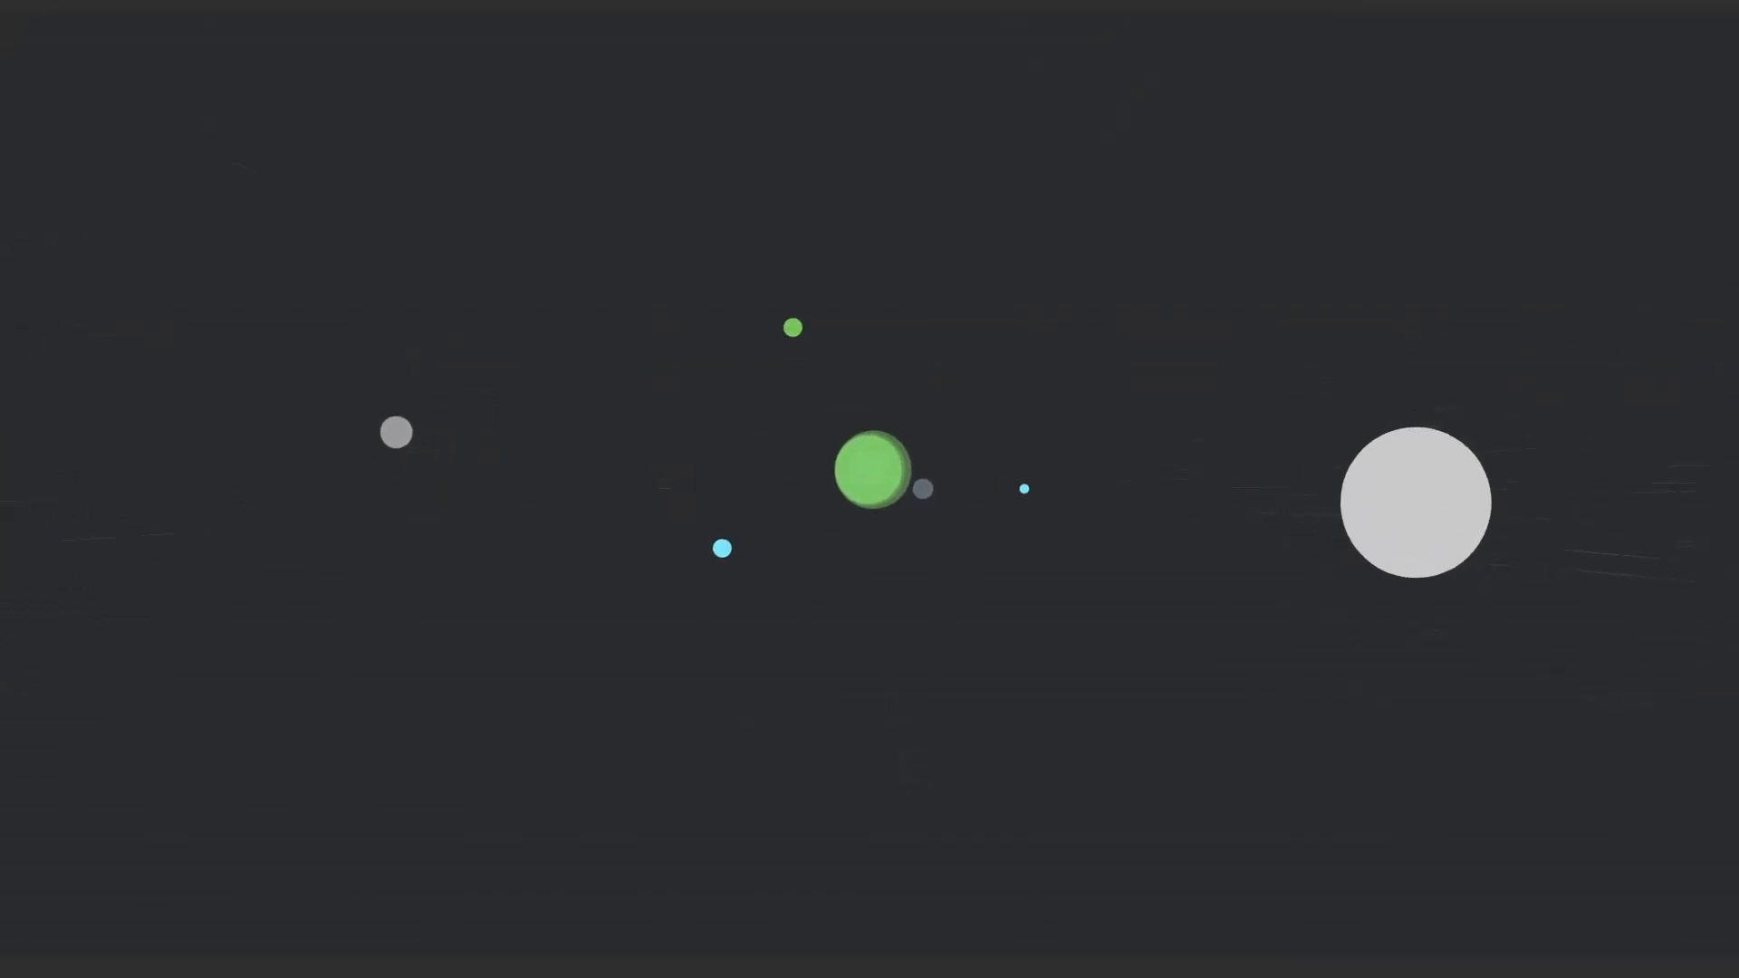
click(875, 470)
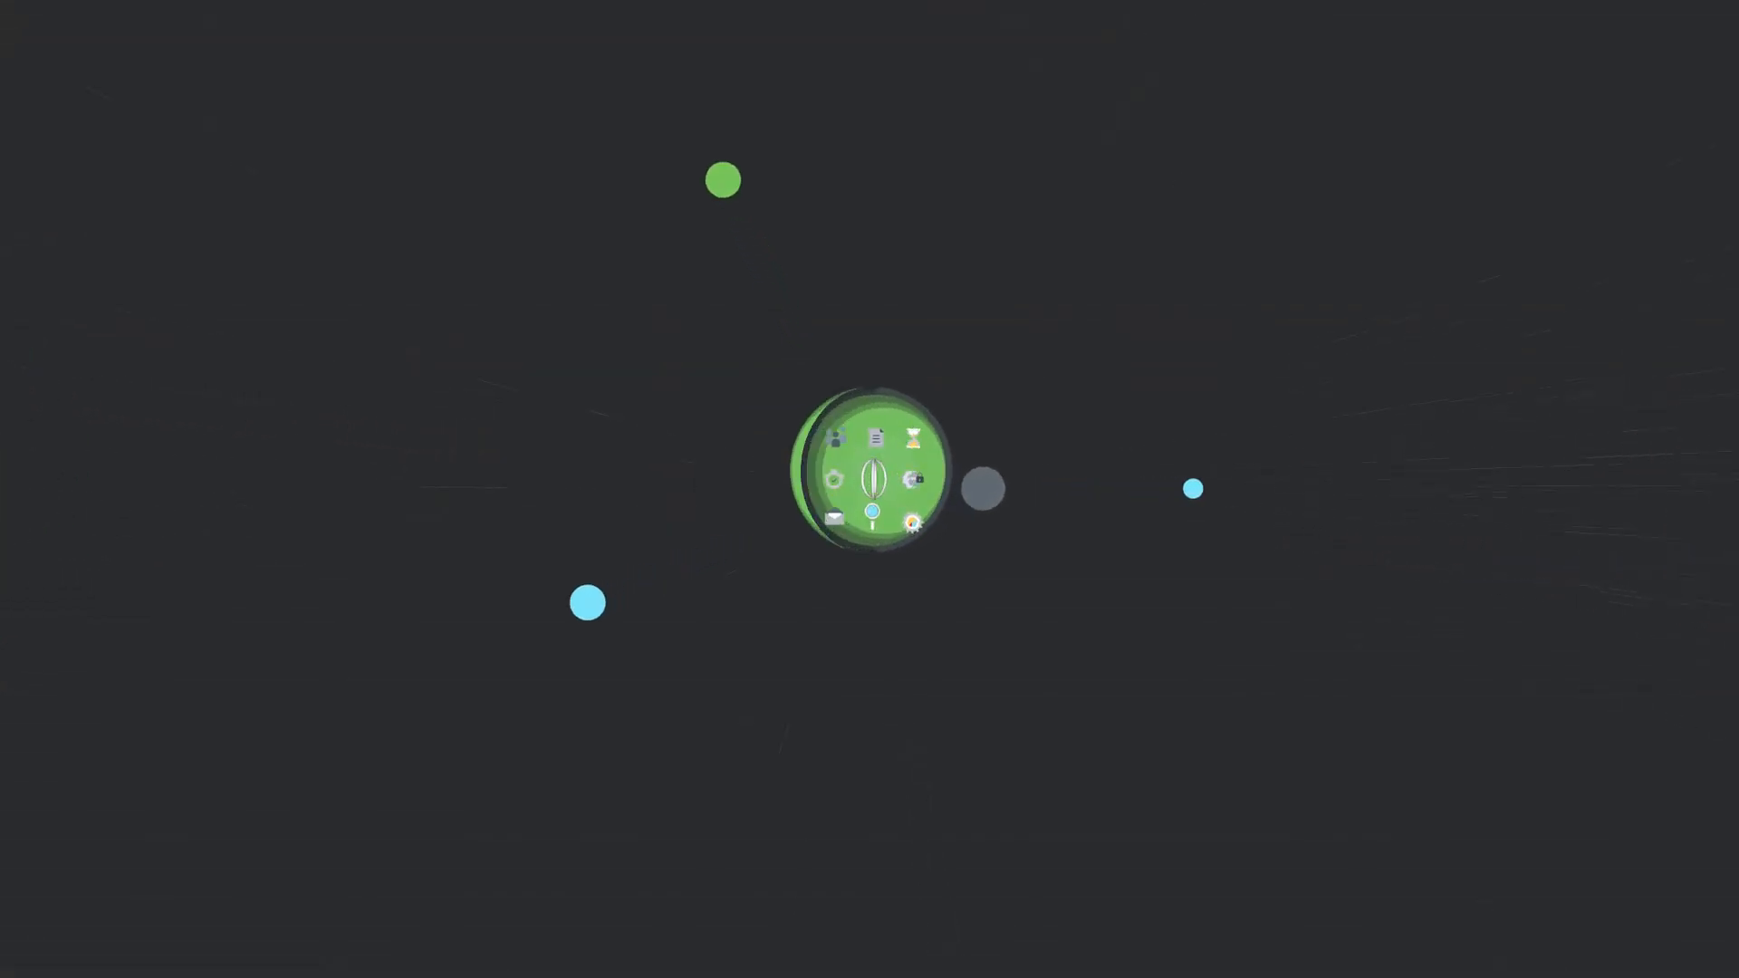